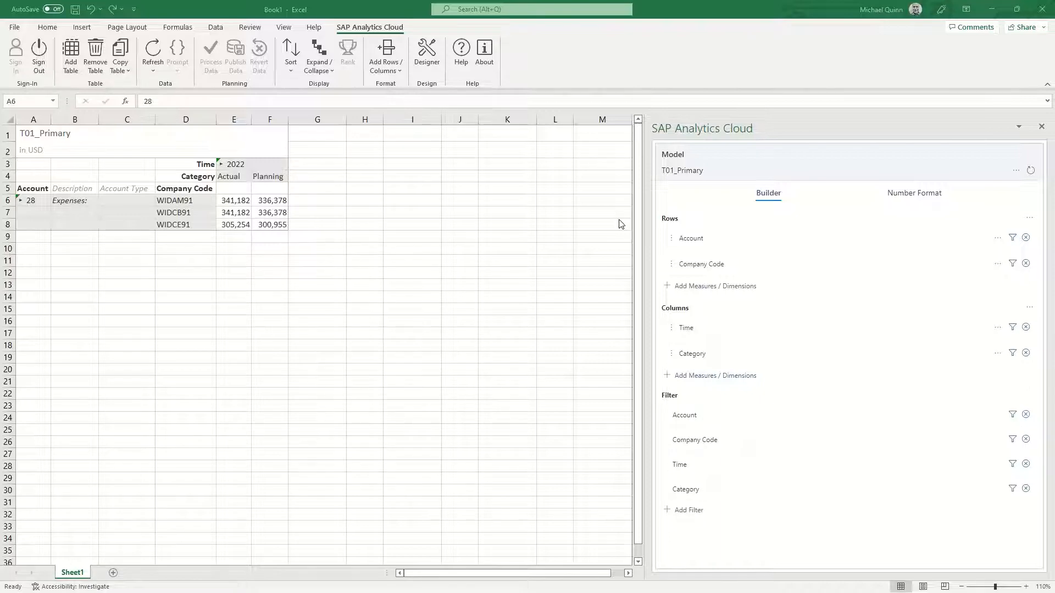
pyautogui.moveTo(683, 202)
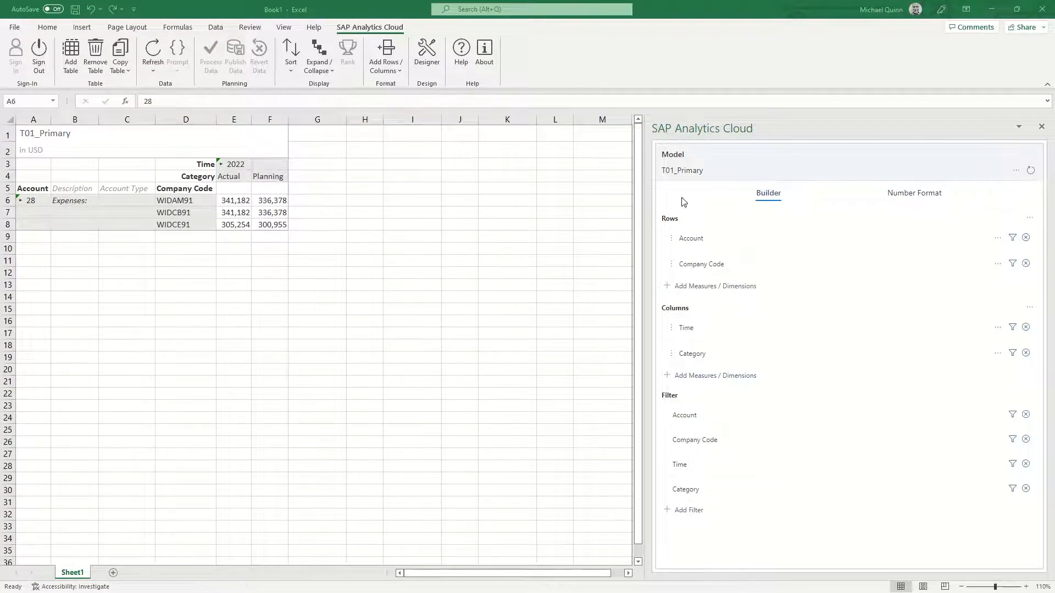
pyautogui.moveTo(401, 216)
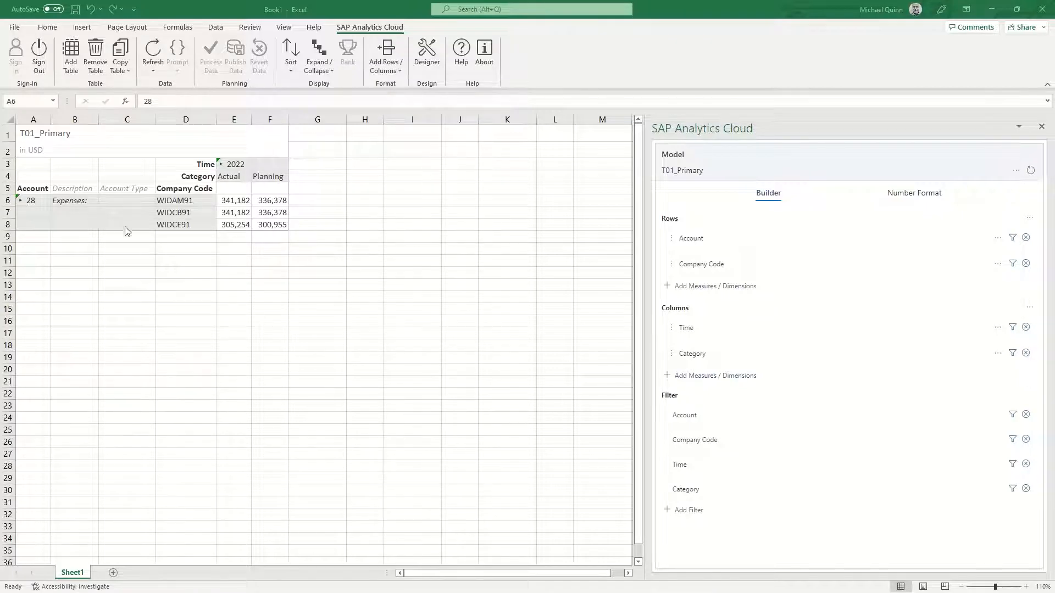
pyautogui.moveTo(62, 221)
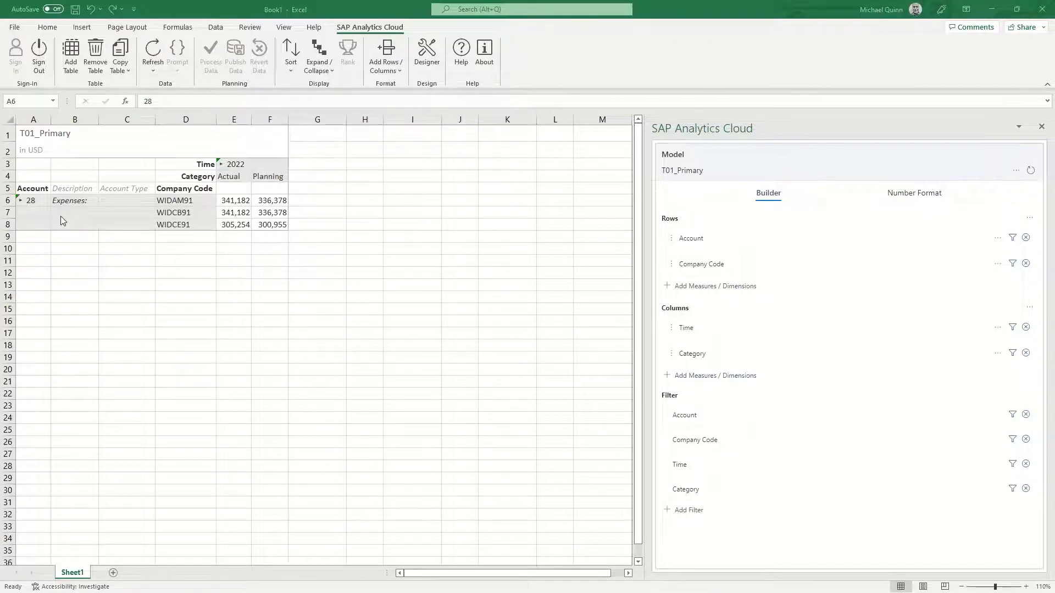
pyautogui.moveTo(88, 227)
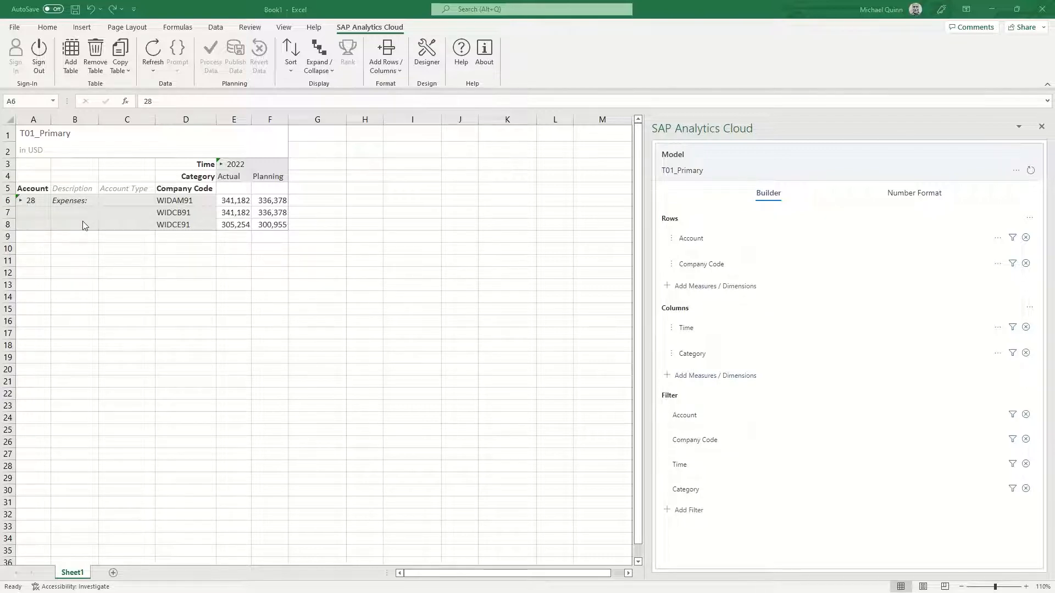
# - Expand 28 Expenses into its child accounts, then expand 51 Labor Costs into Salary Costs and Benefits and Taxes
pyautogui.click(19, 200)
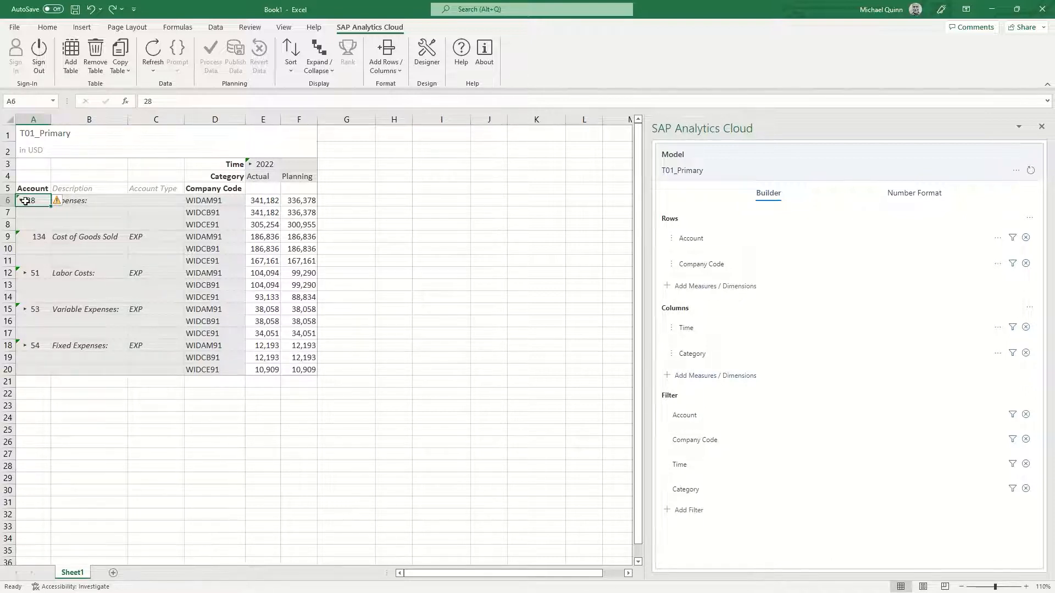
pyautogui.click(24, 200)
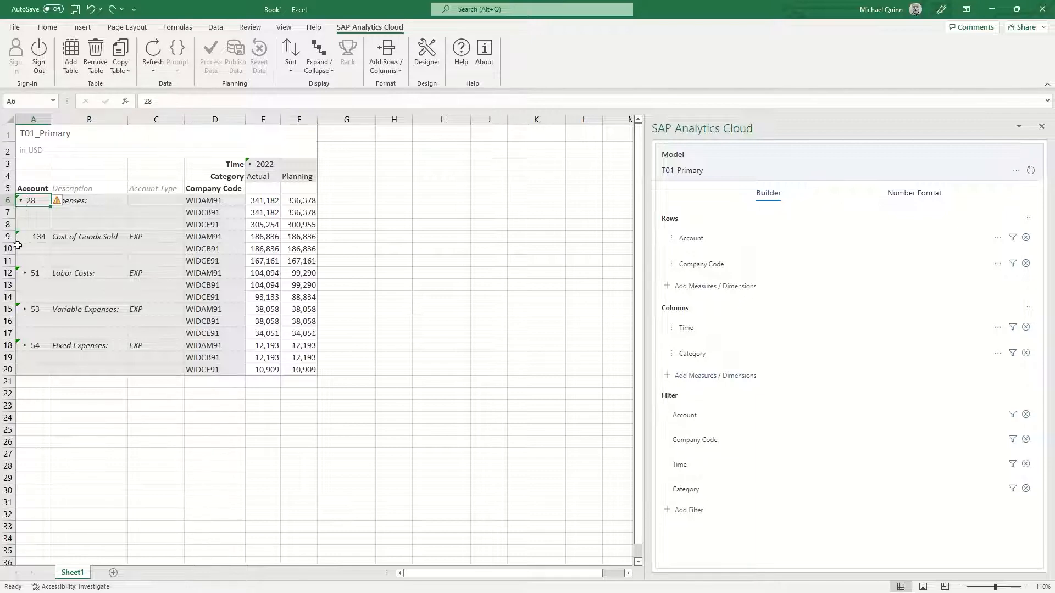
pyautogui.click(32, 273)
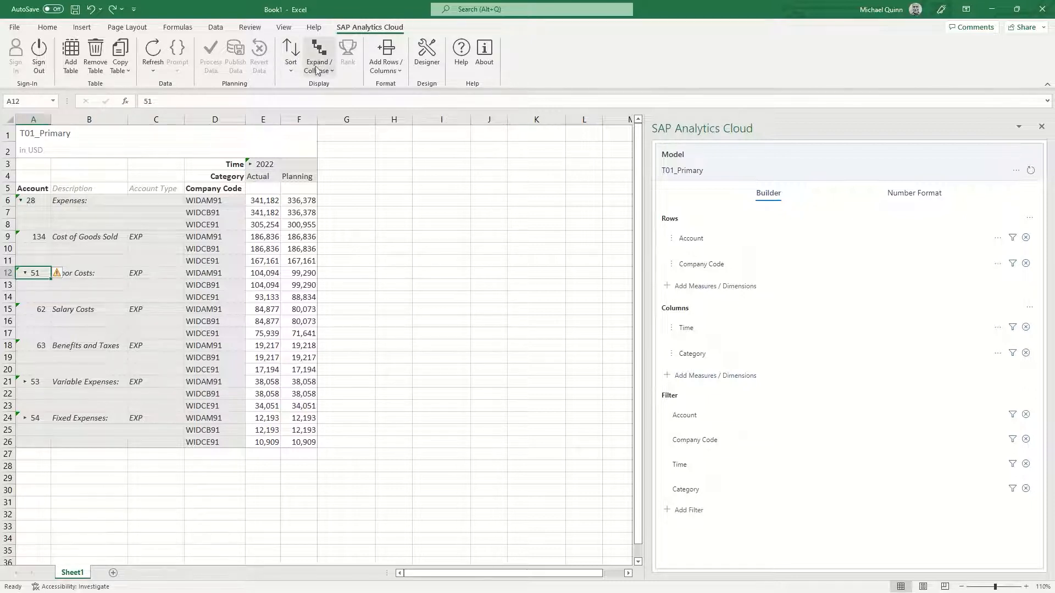
# - Collapse the Labor Costs node via Expand/Collapse > Collapse Current Node
pyautogui.click(317, 54)
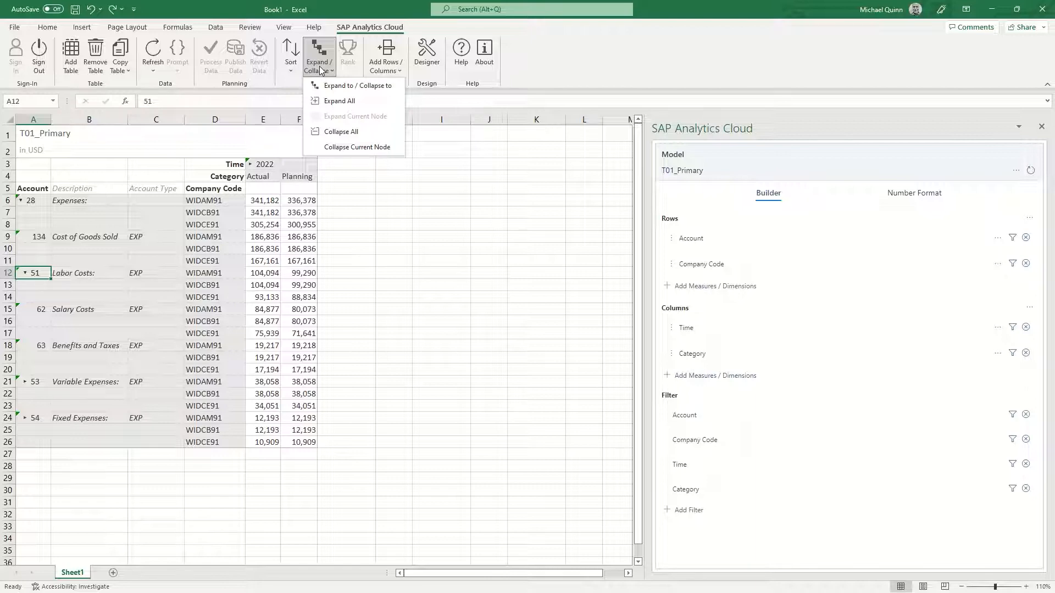
pyautogui.moveTo(353, 85)
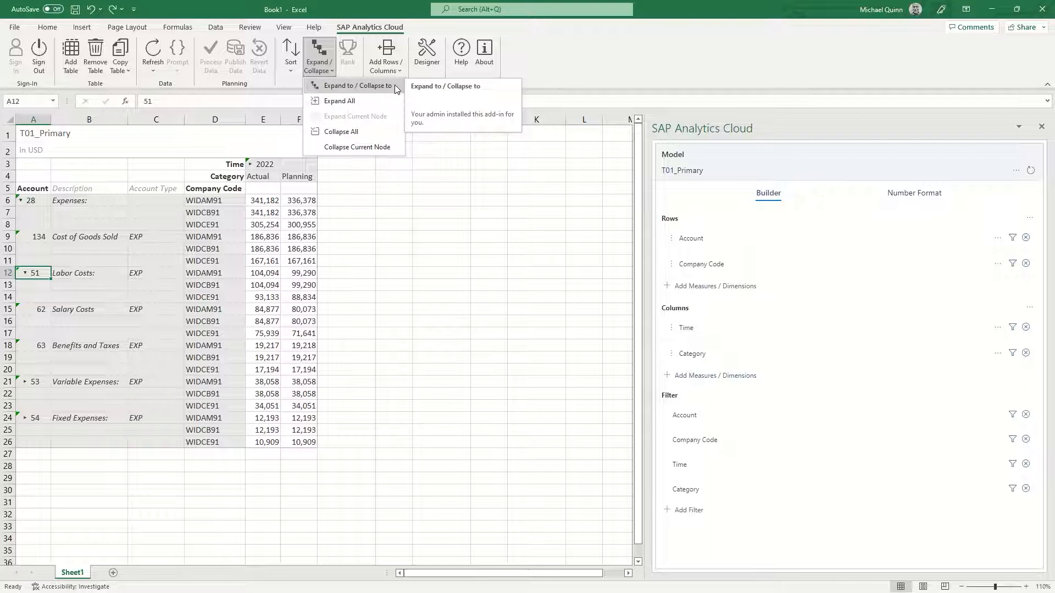
pyautogui.moveTo(340, 101)
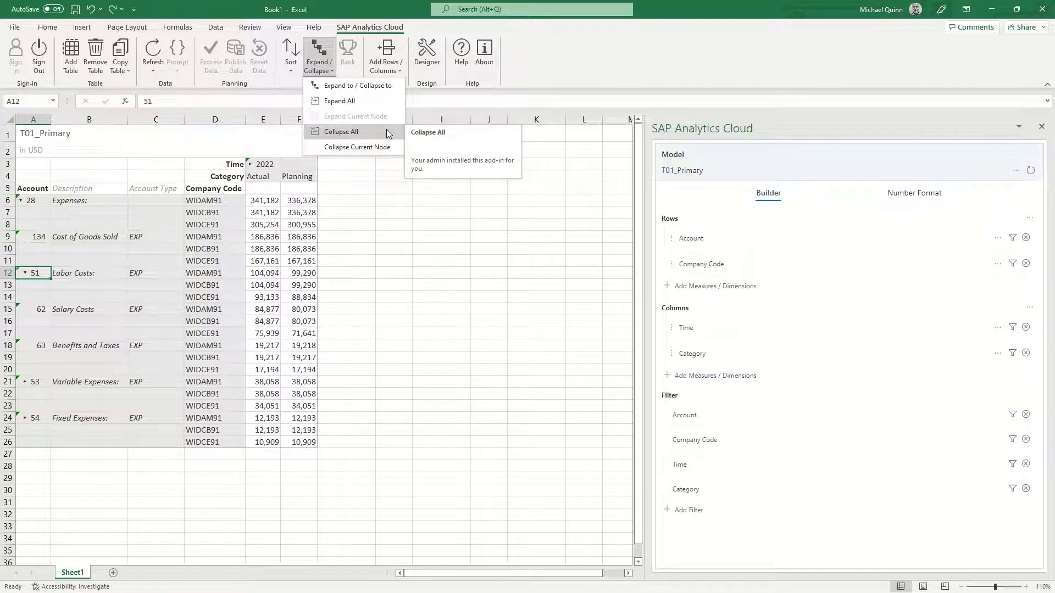
pyautogui.moveTo(357, 147)
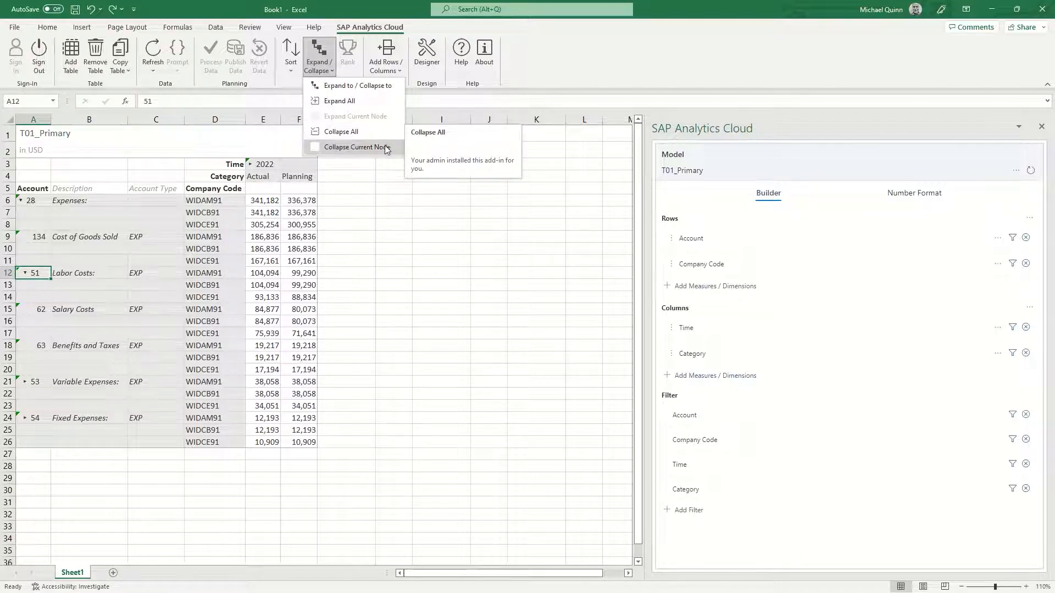
pyautogui.moveTo(356, 147)
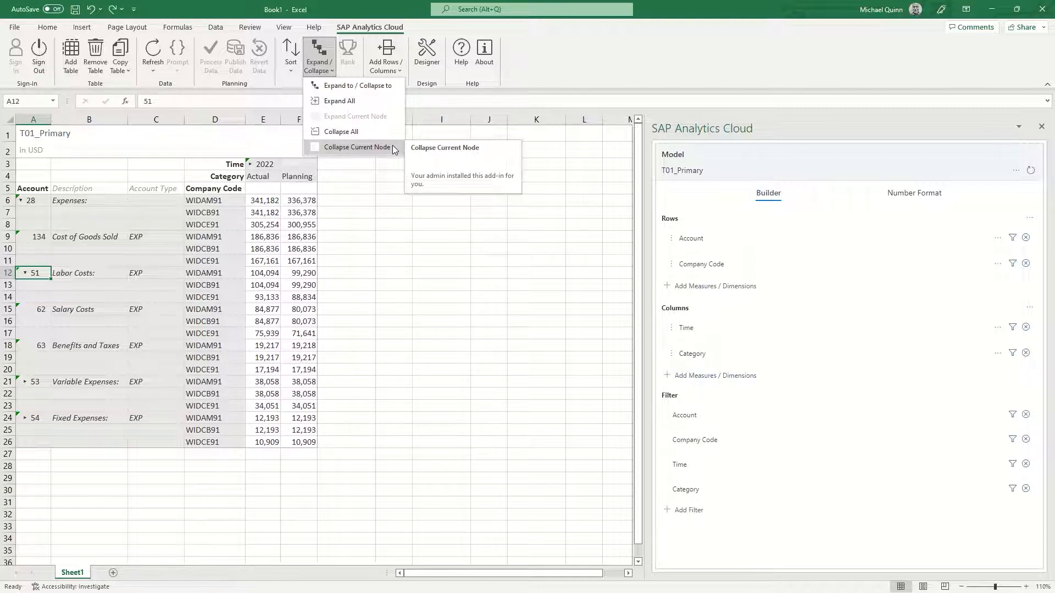
pyautogui.moveTo(370, 149)
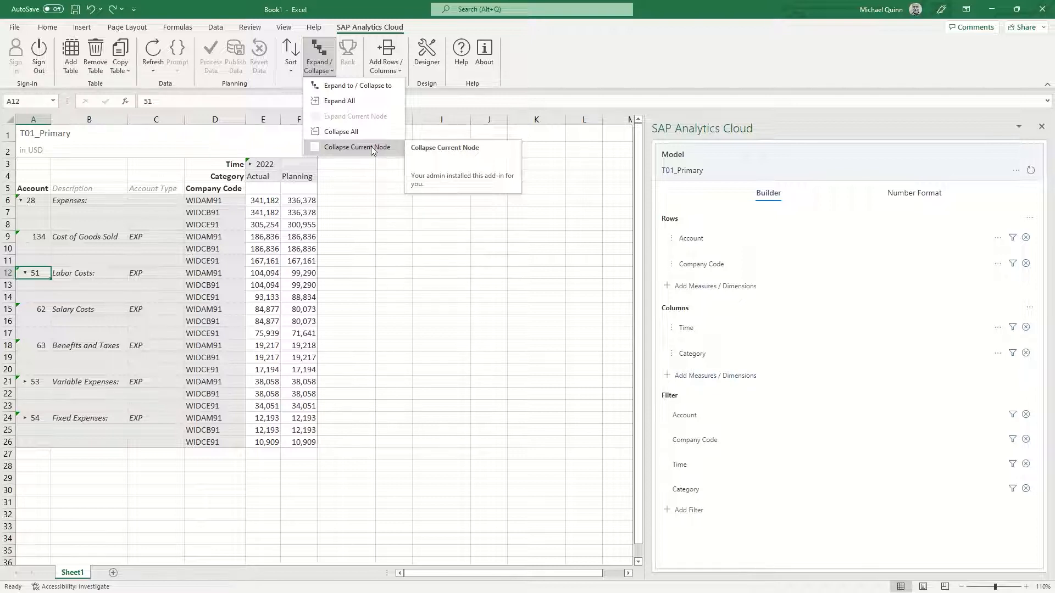
pyautogui.click(357, 146)
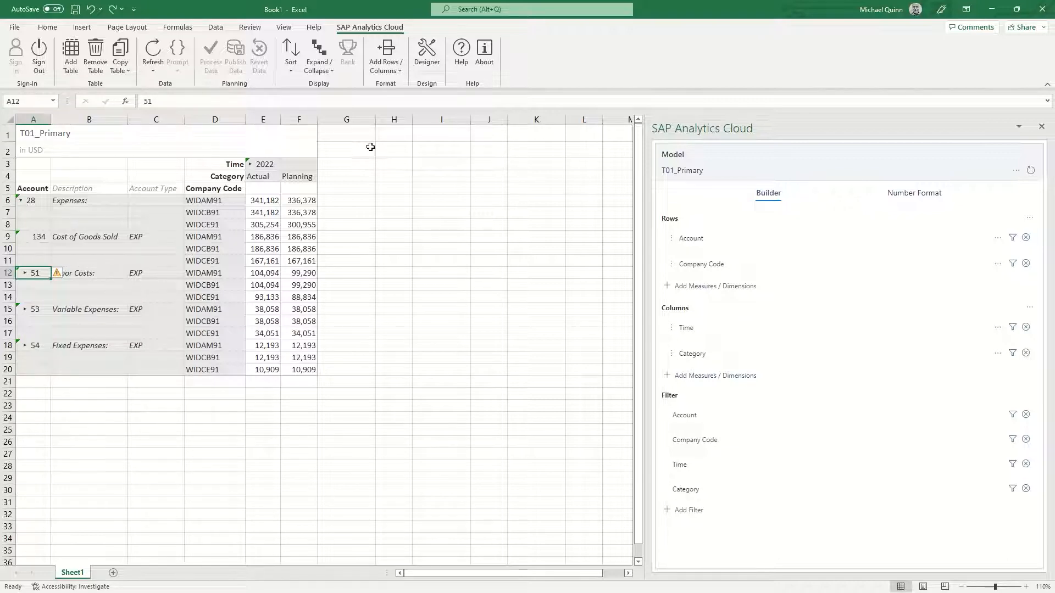
pyautogui.moveTo(47, 200)
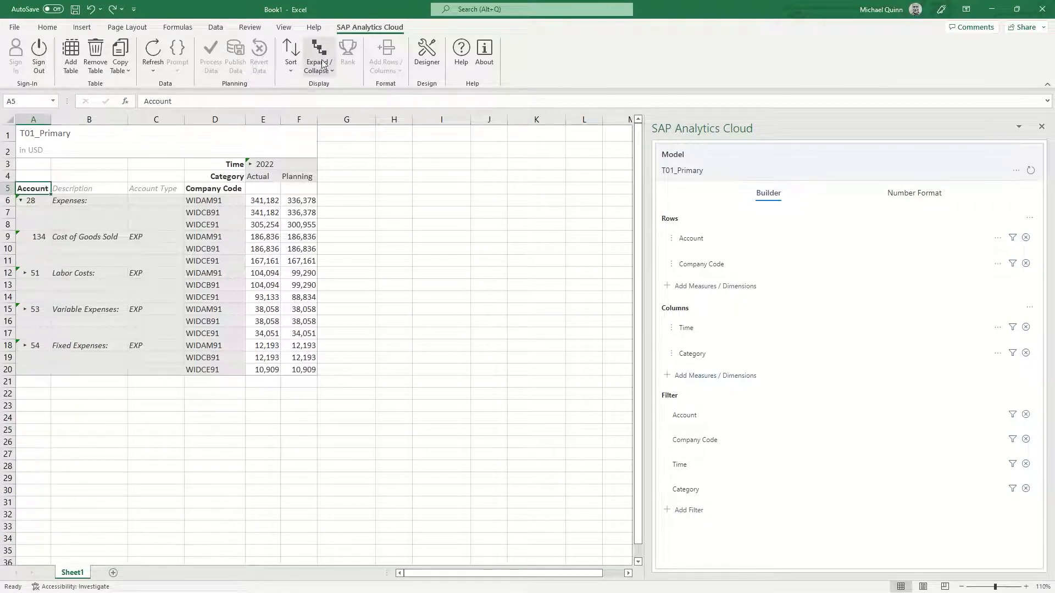
# - Expand all levels of the Account hierarchy via Expand/Collapse > Expand All
pyautogui.click(318, 55)
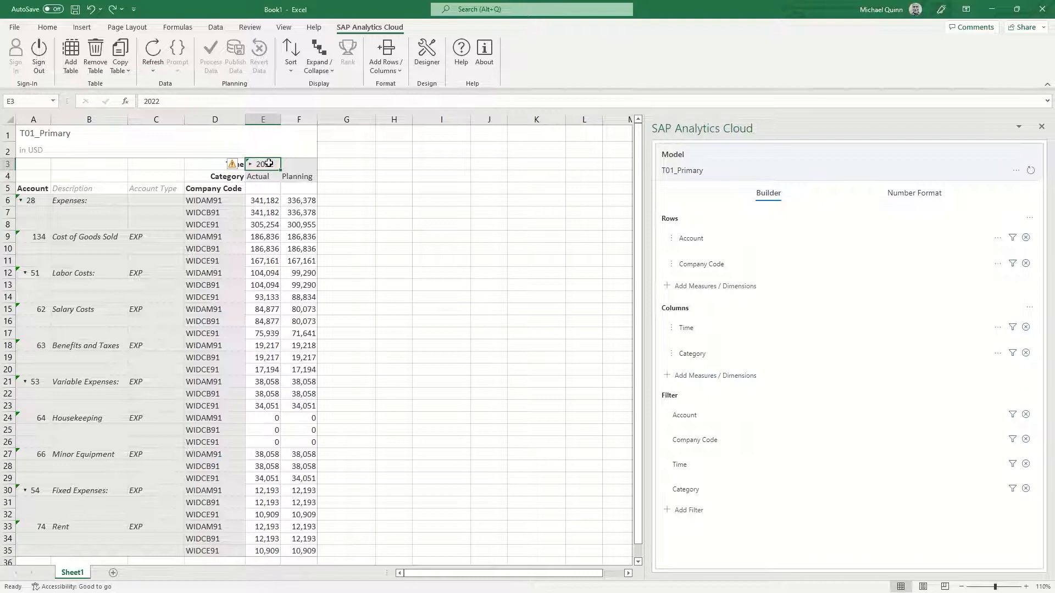
pyautogui.moveTo(319, 55)
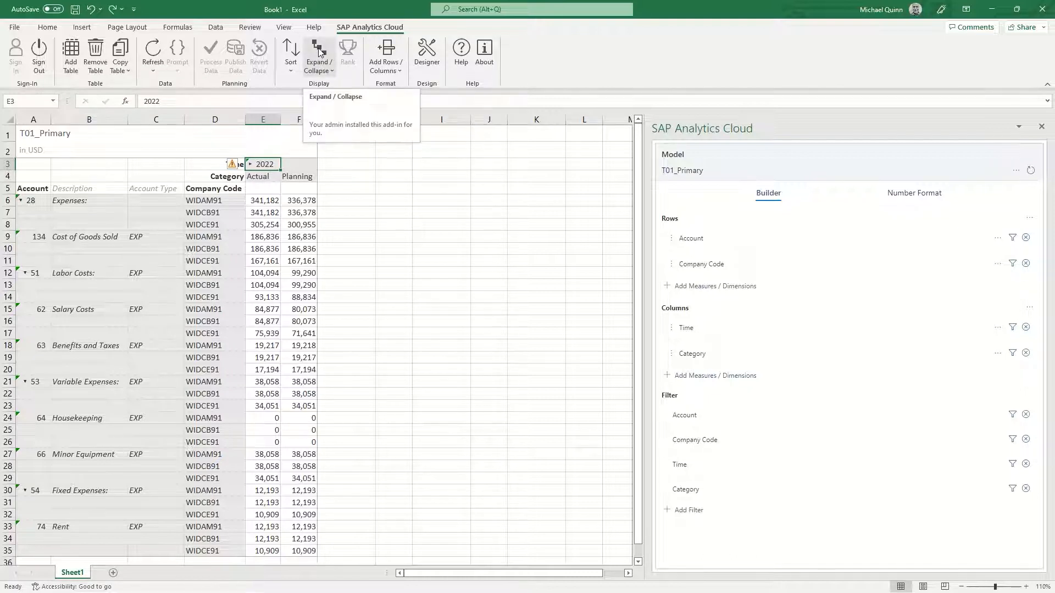
pyautogui.click(318, 53)
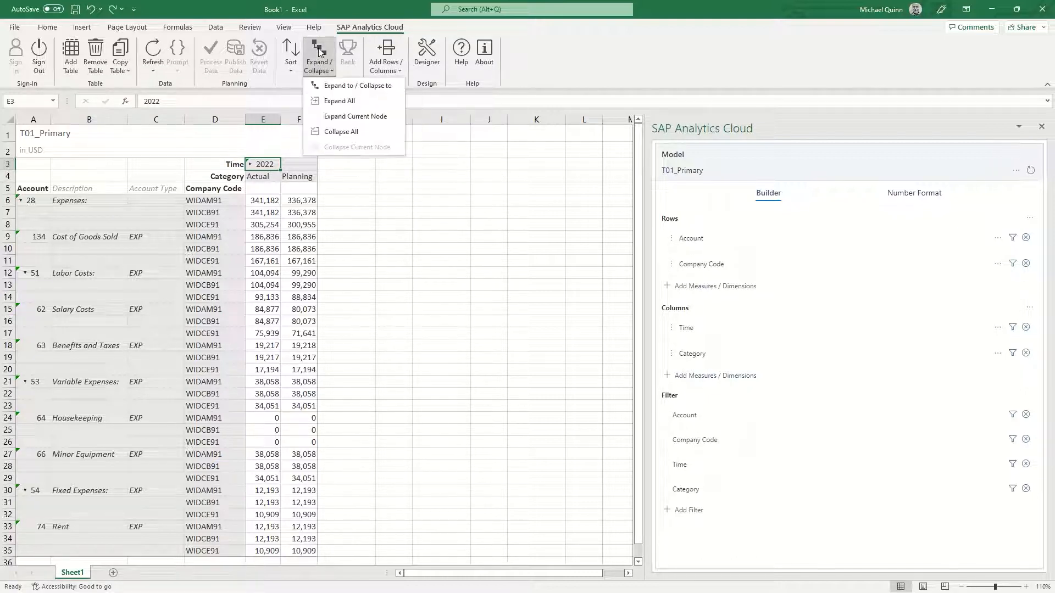
pyautogui.click(339, 101)
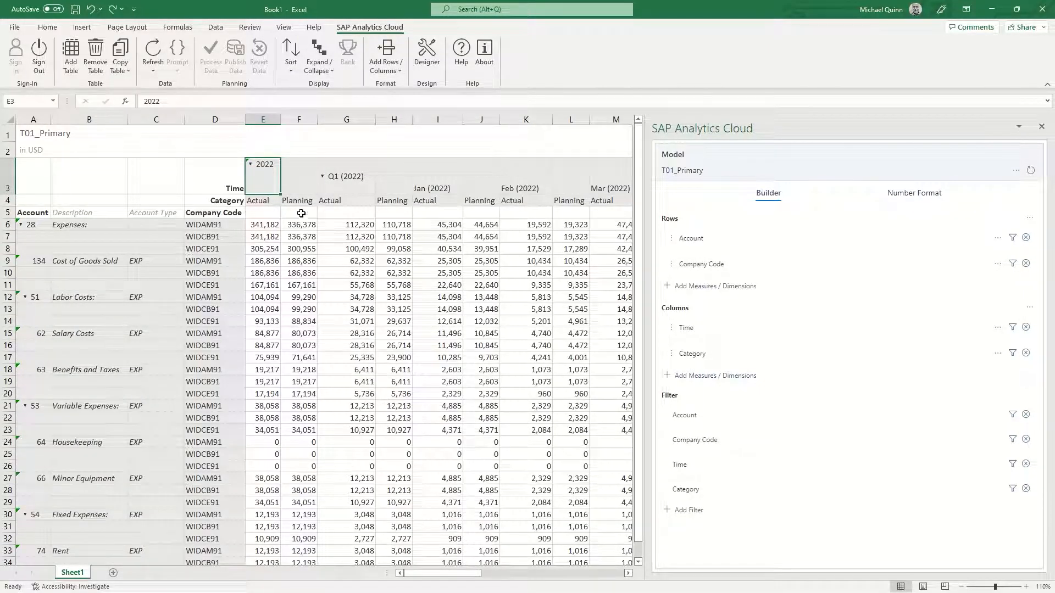
pyautogui.moveTo(298, 178)
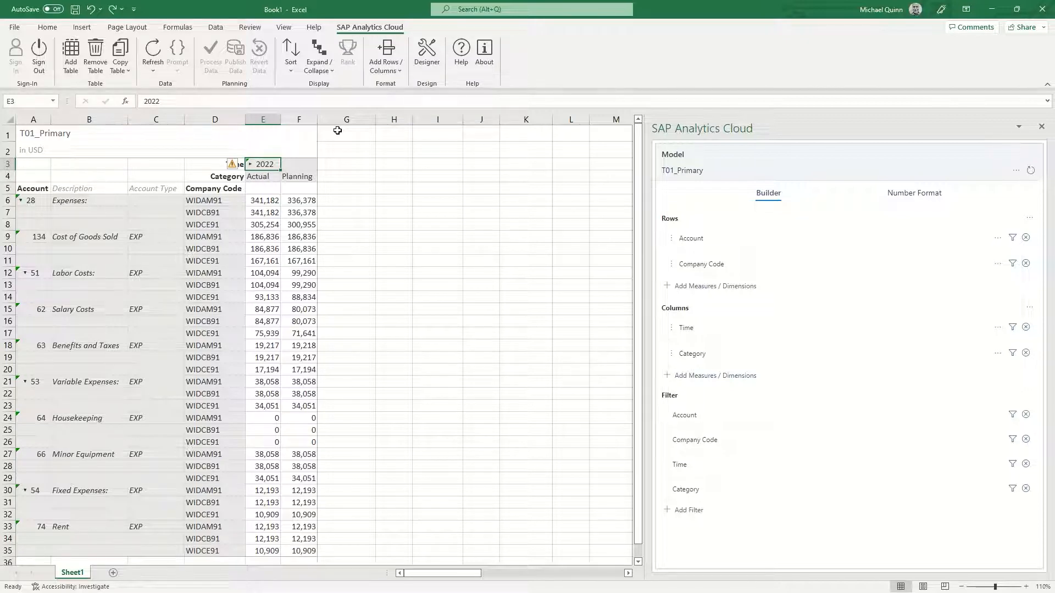
# - Show Totals for the Company Code rows so each account gets a totals row
pyautogui.click(214, 200)
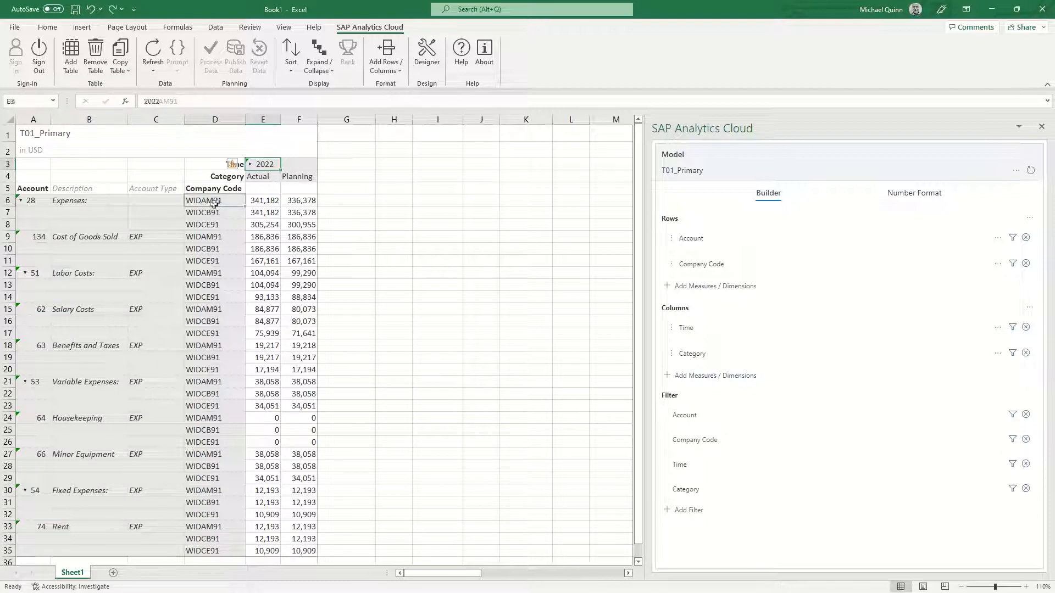
pyautogui.click(216, 200)
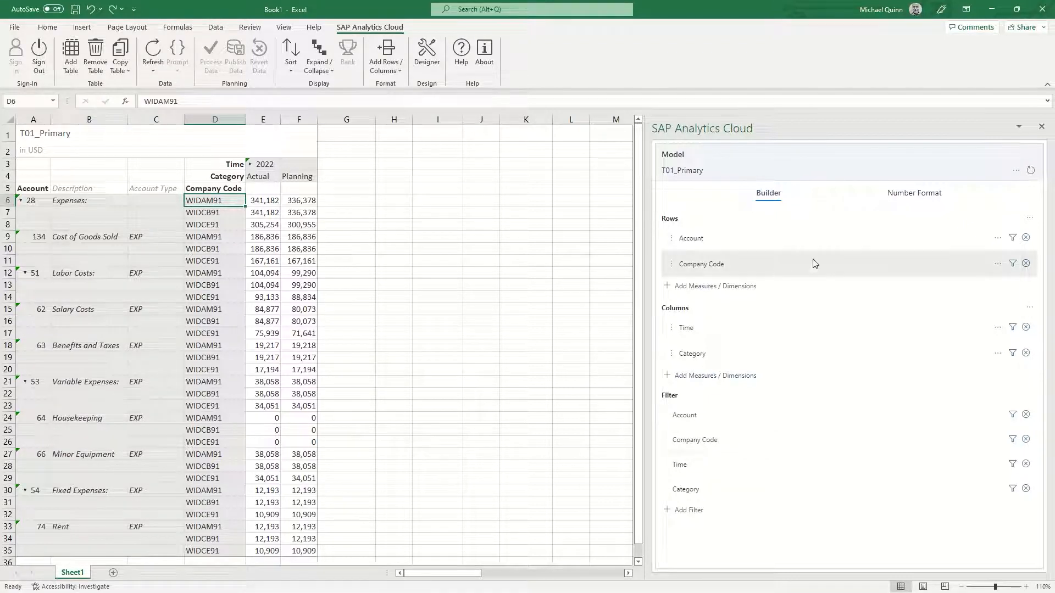
pyautogui.click(998, 264)
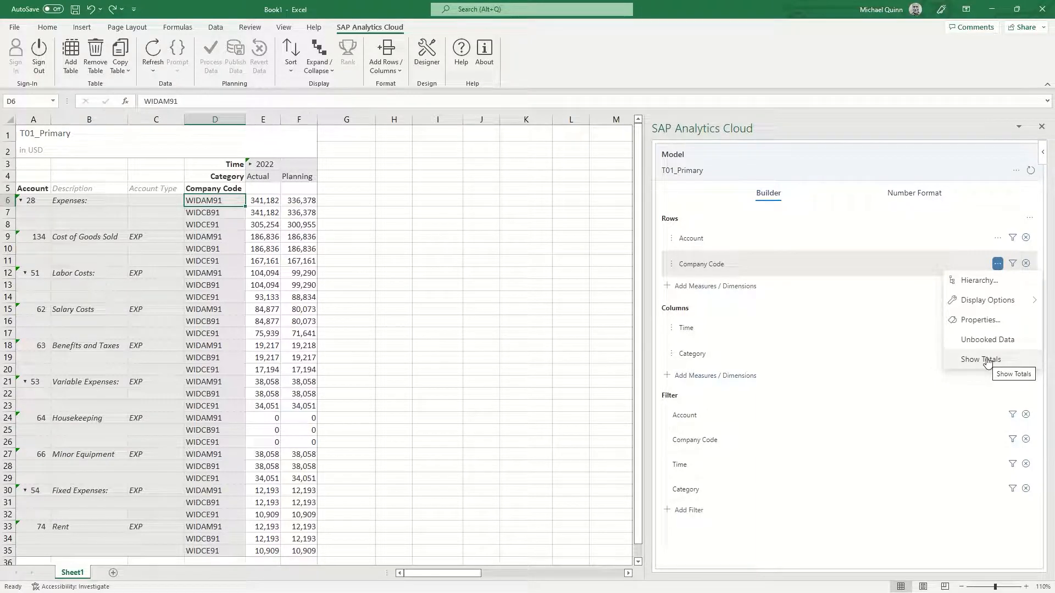
pyautogui.click(980, 359)
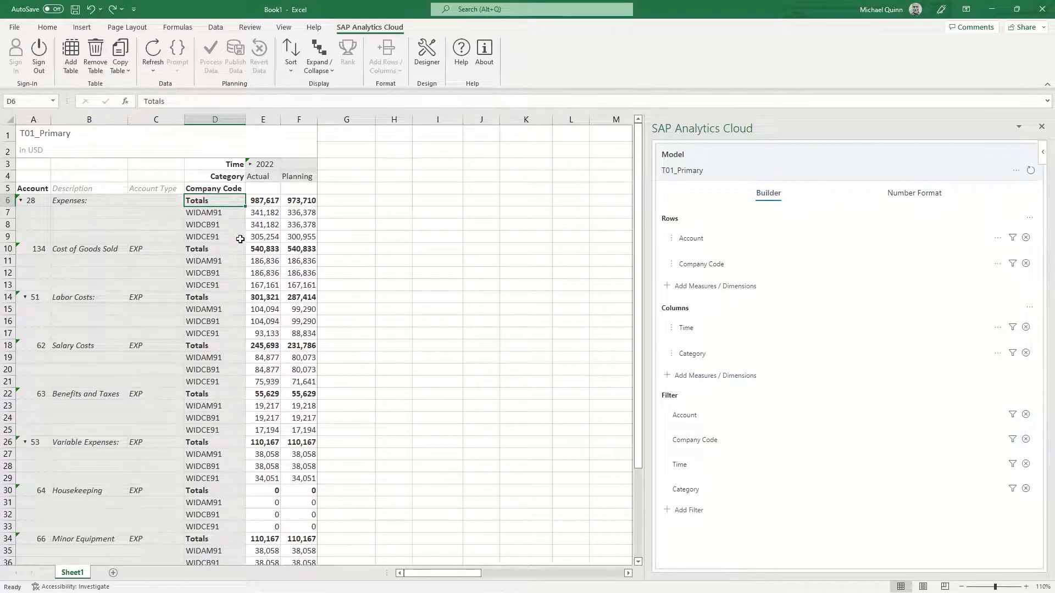
pyautogui.moveTo(388, 329)
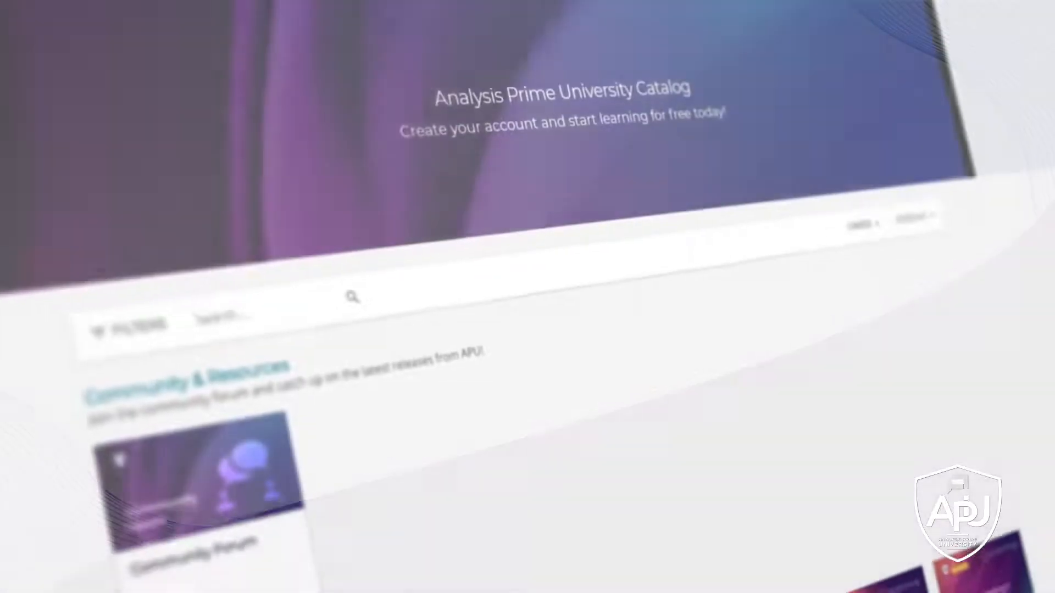
pyautogui.scroll(-3)
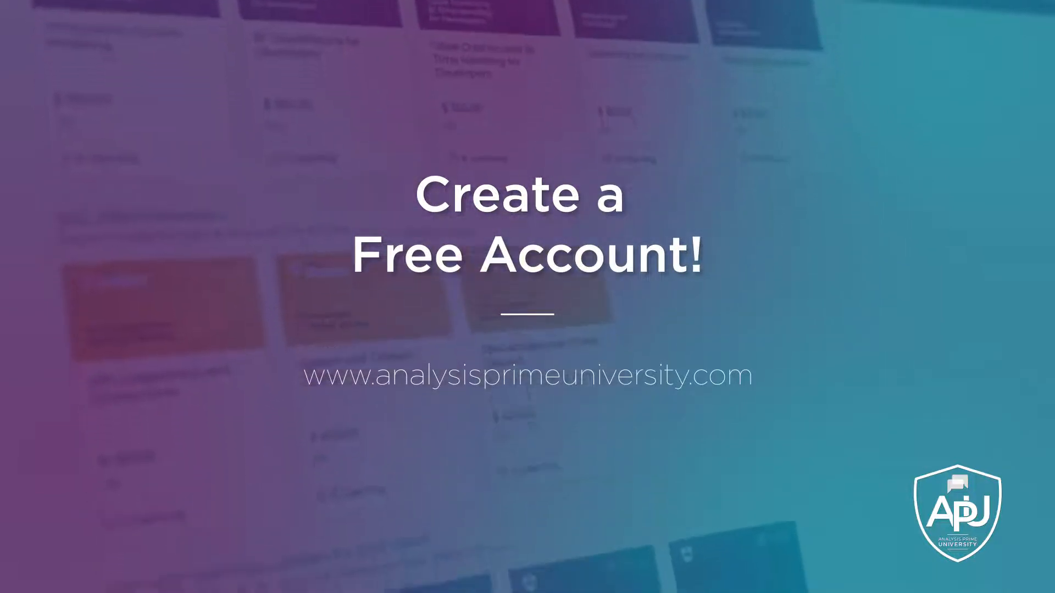
pyautogui.scroll(-3)
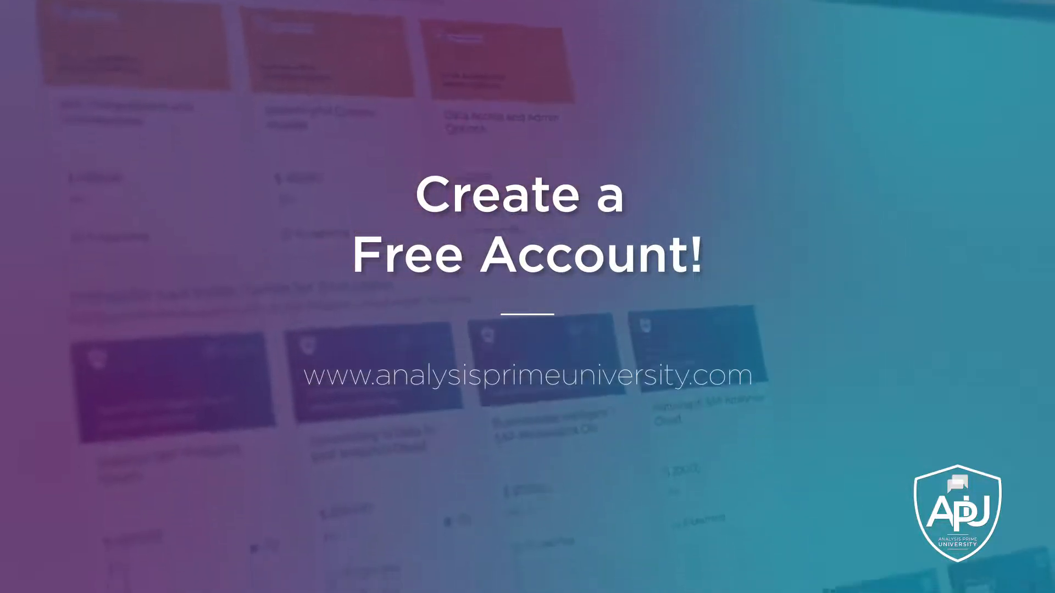